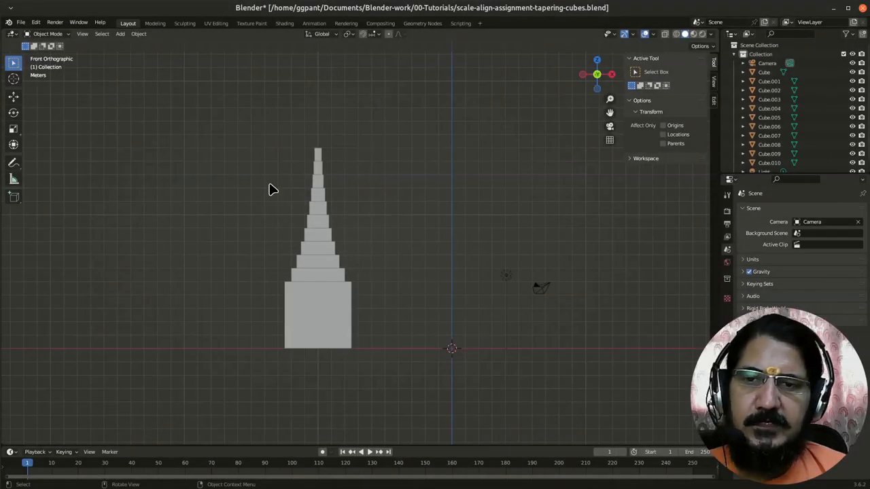
pyautogui.moveTo(219, 184)
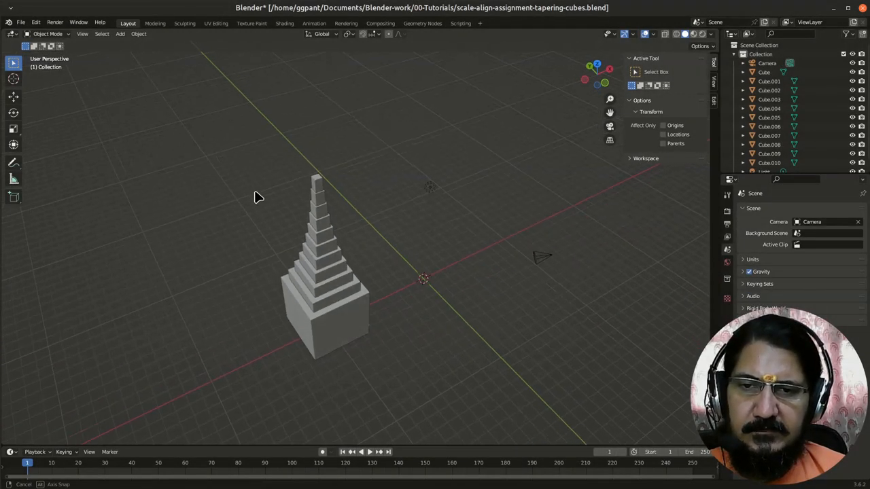
# Orbit the viewport to inspect the tapering slab tower in perspective
pyautogui.moveTo(258, 197); pyautogui.dragTo(252, 159)
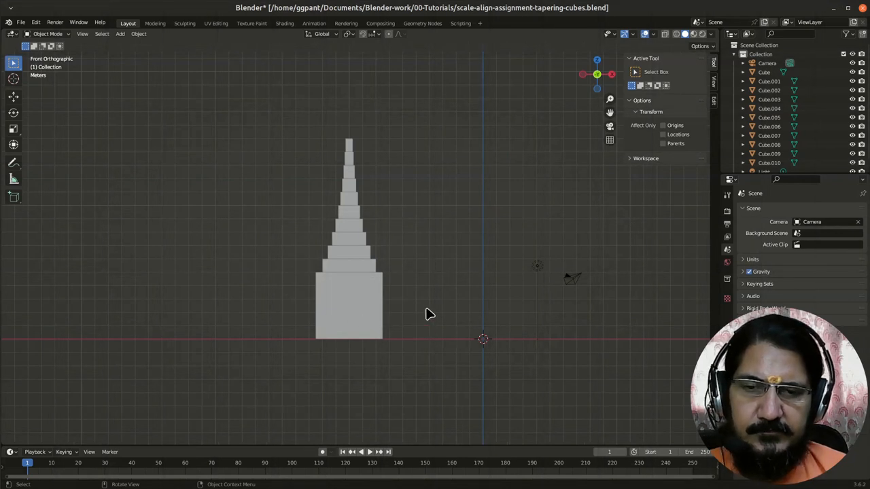
pyautogui.moveTo(442, 327)
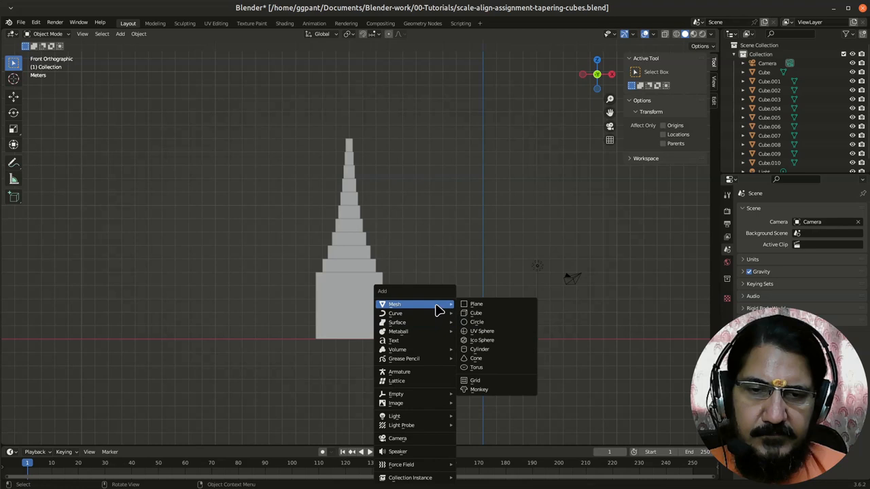
# Add a cube, scale it to 2.53 to match the tower base, and rest it on the ground
pyautogui.click(476, 314)
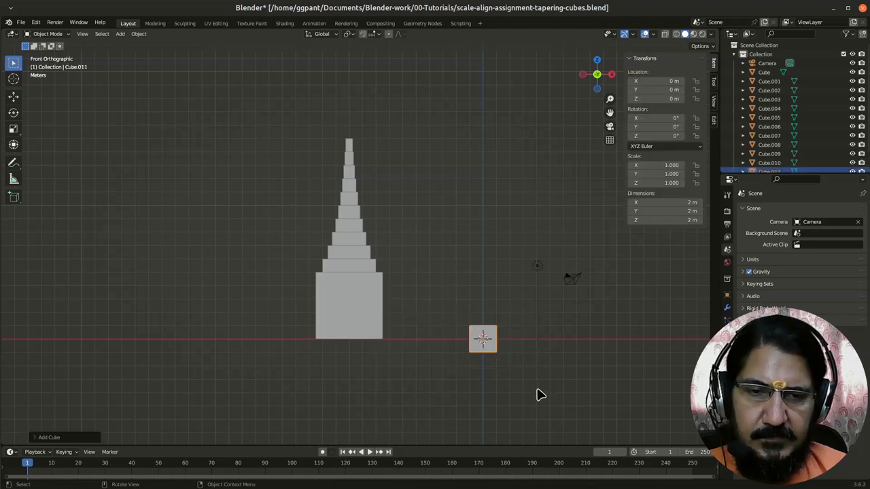
pyautogui.moveTo(532, 378)
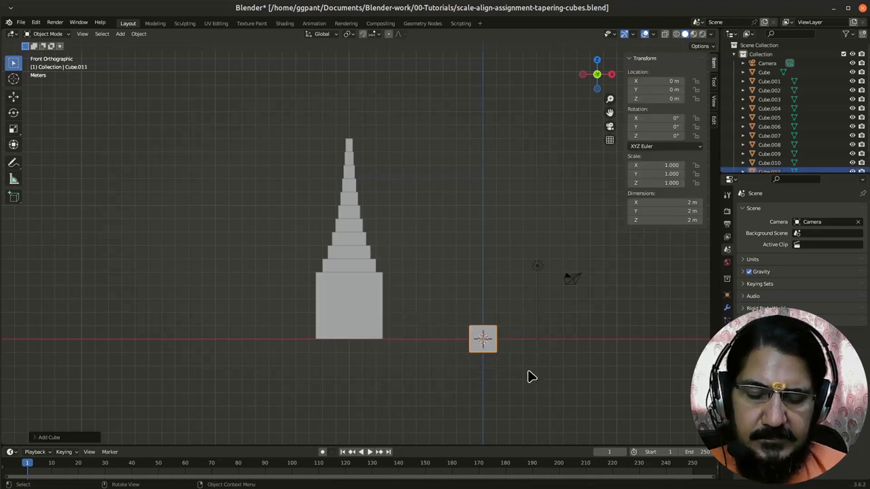
pyautogui.press('s')
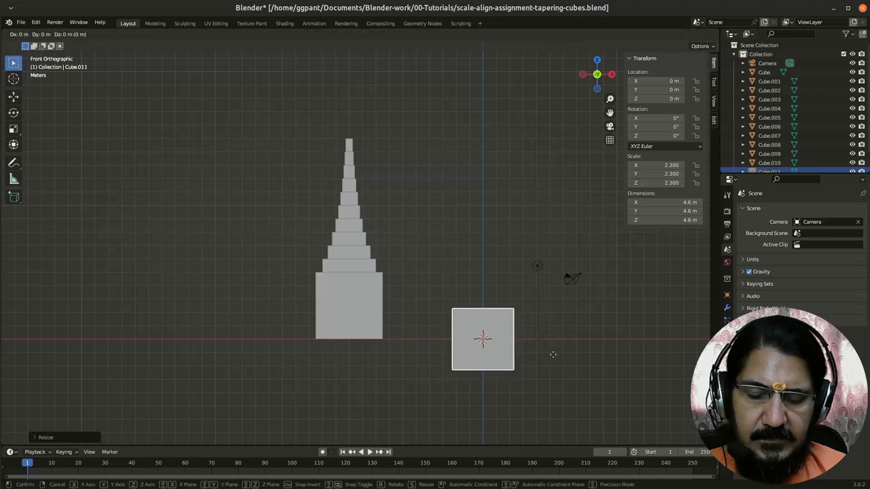
pyautogui.moveTo(482, 340); pyautogui.dragTo(483, 300)
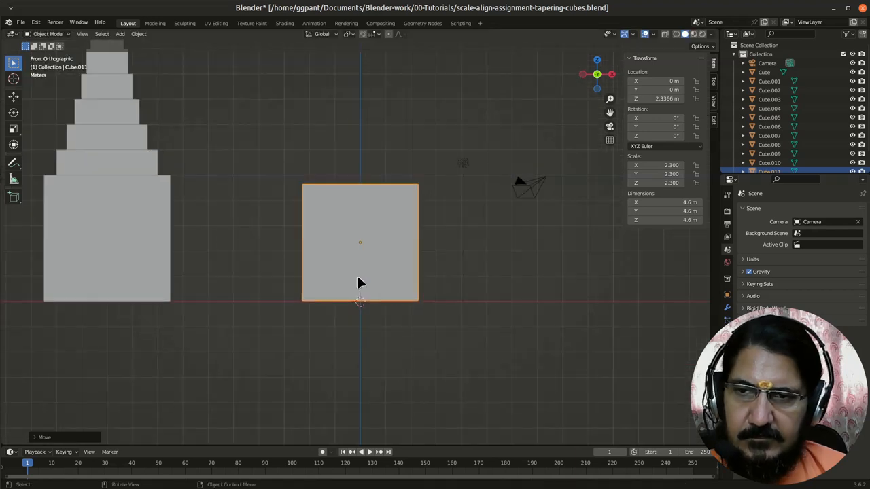
pyautogui.moveTo(373, 320)
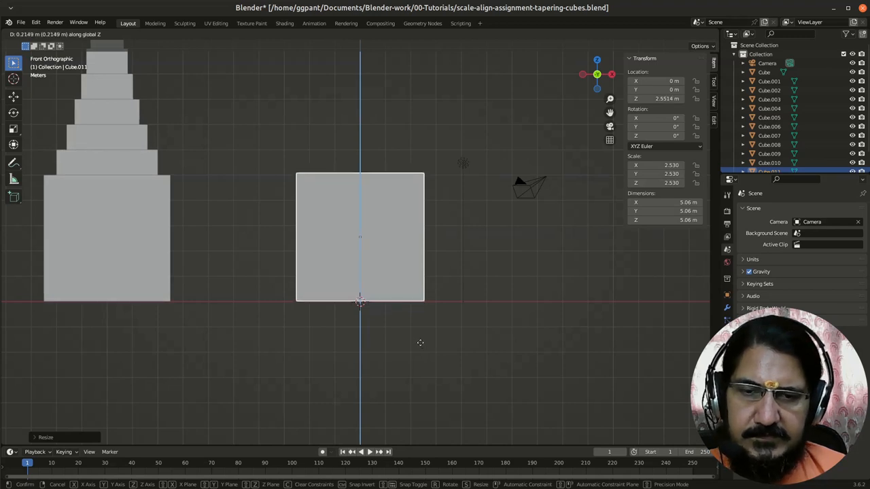
pyautogui.press('KP_7')
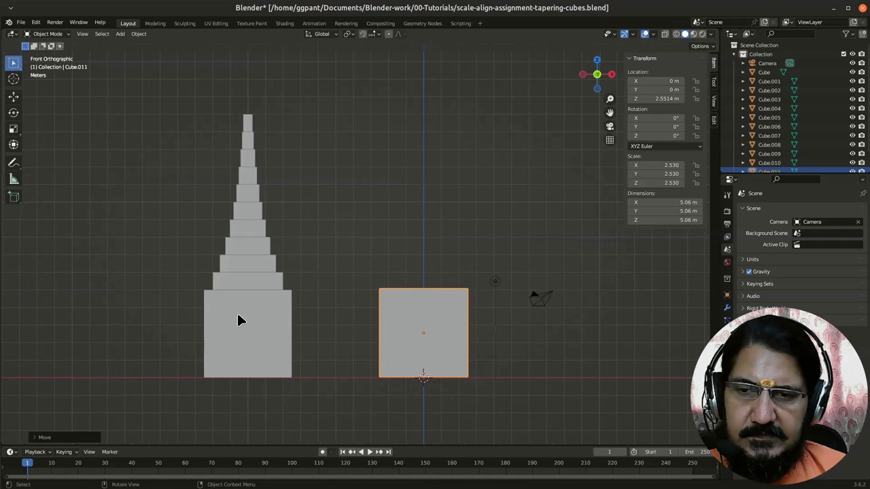
pyautogui.moveTo(250, 126)
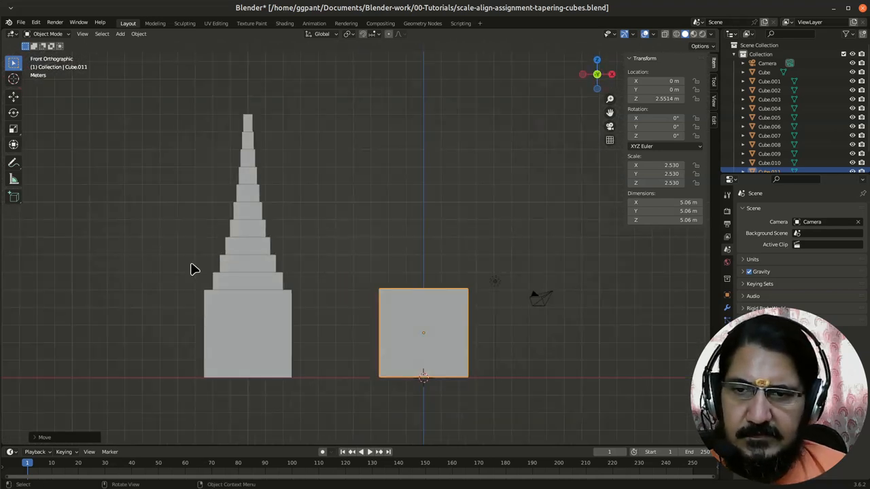
pyautogui.moveTo(246, 288)
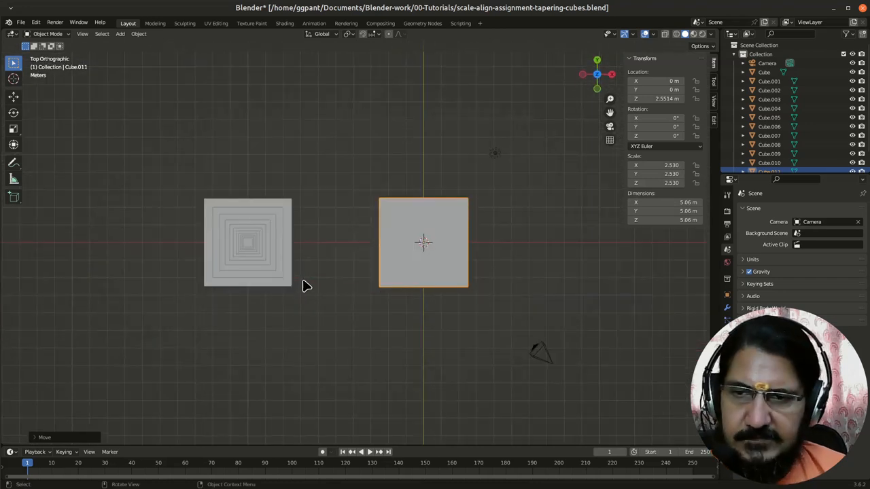
pyautogui.moveTo(319, 292)
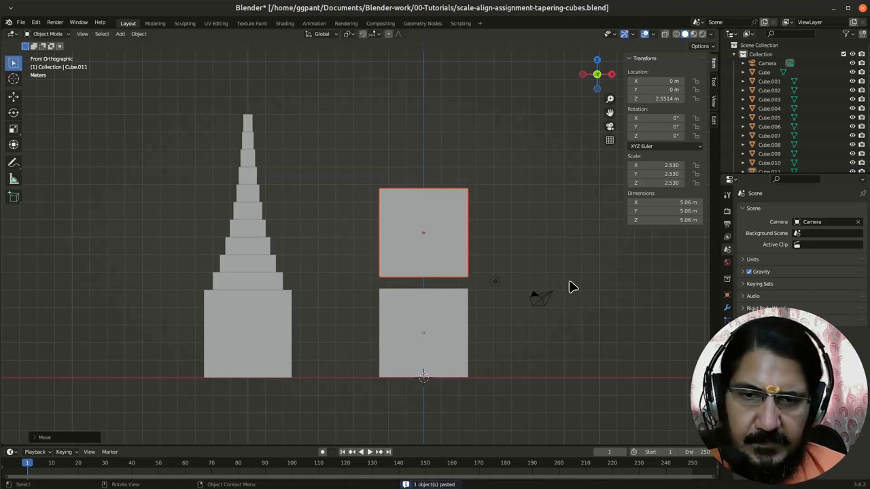
pyautogui.moveTo(472, 293)
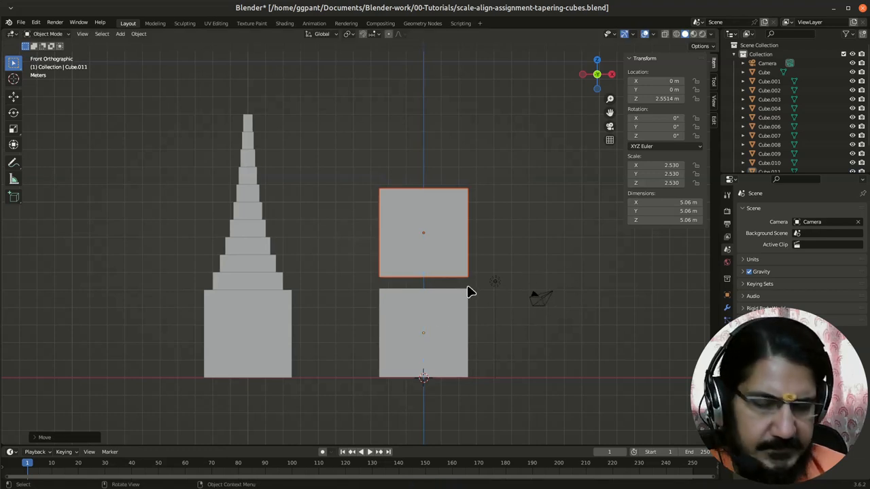
pyautogui.moveTo(378, 289)
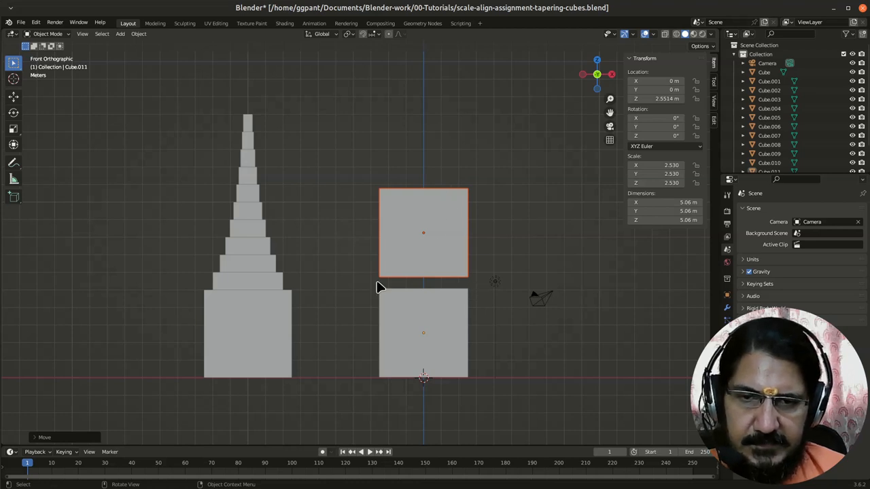
pyautogui.moveTo(351, 295)
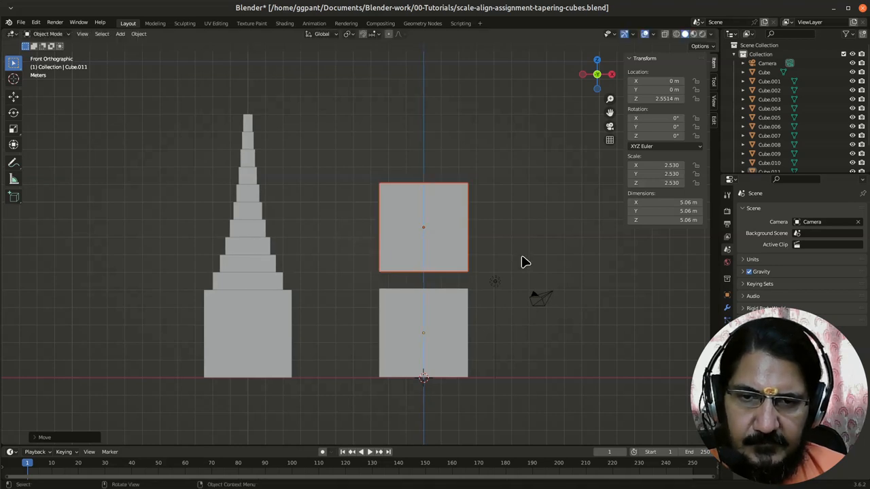
pyautogui.moveTo(511, 331)
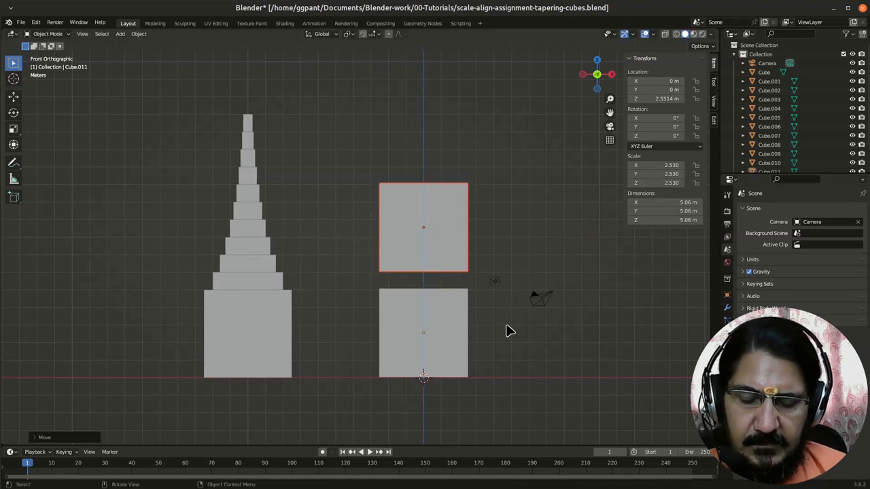
# Squash the copied cube along Z into a 1 m-thick slab on top of the base
pyautogui.press('s')
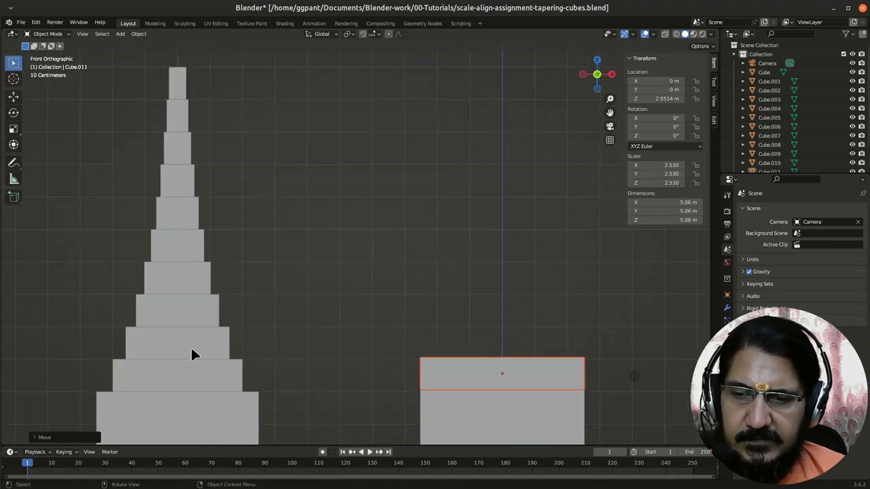
pyautogui.click(176, 245)
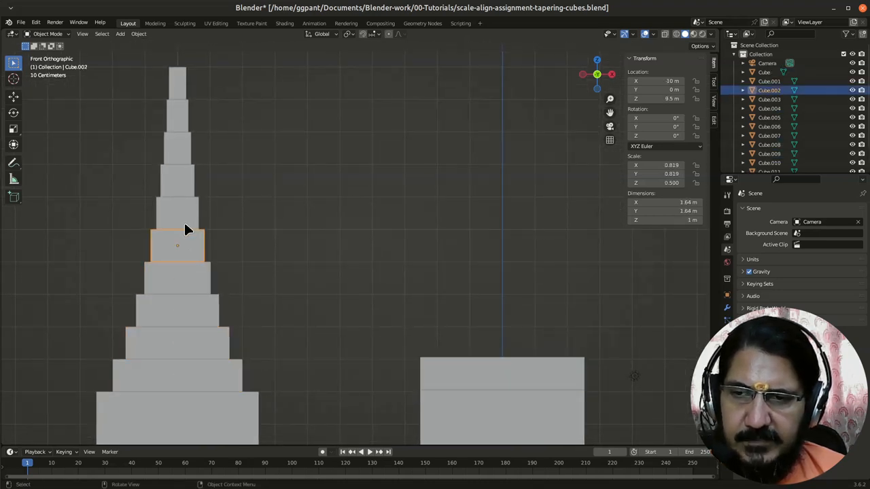
pyautogui.click(177, 116)
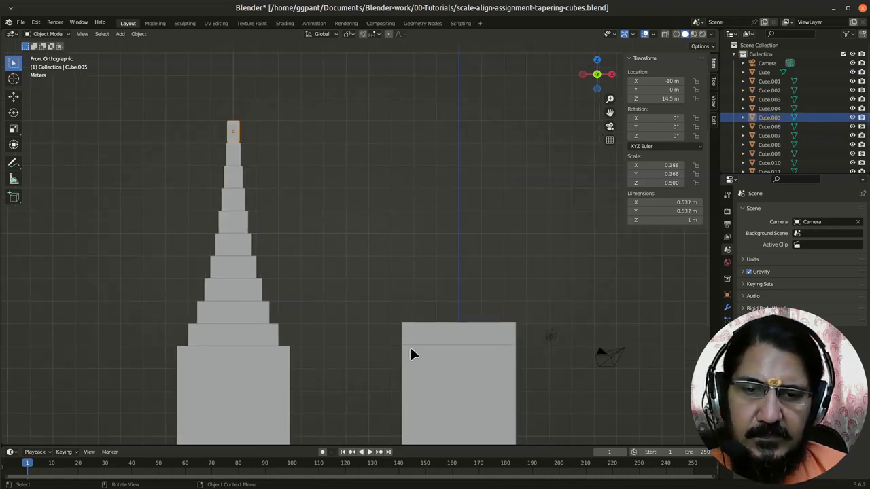
pyautogui.moveTo(532, 338)
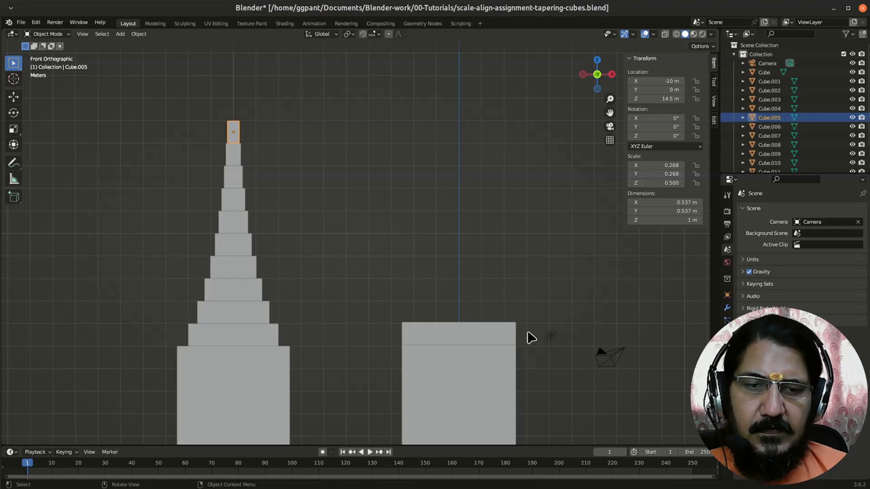
pyautogui.click(459, 333)
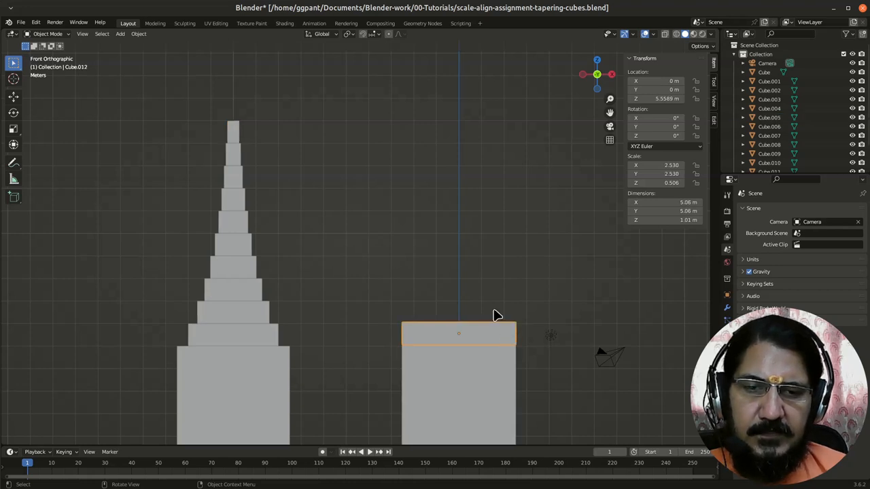
pyautogui.moveTo(479, 170)
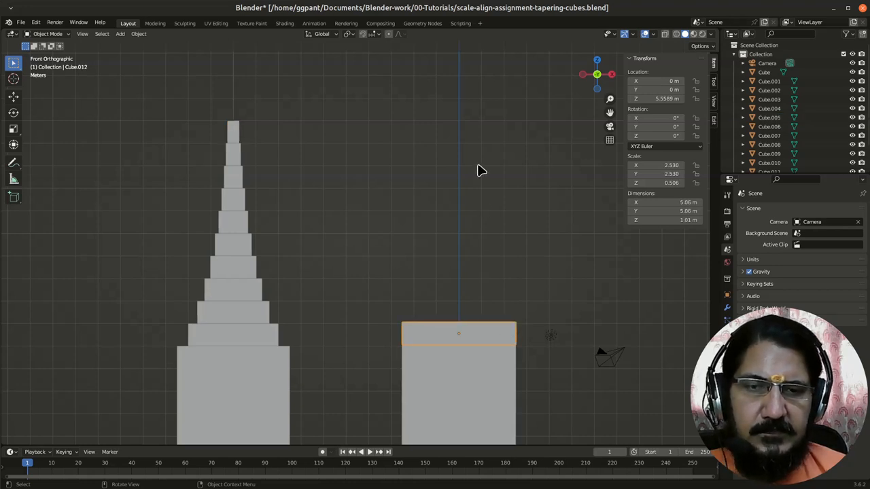
pyautogui.moveTo(610, 177)
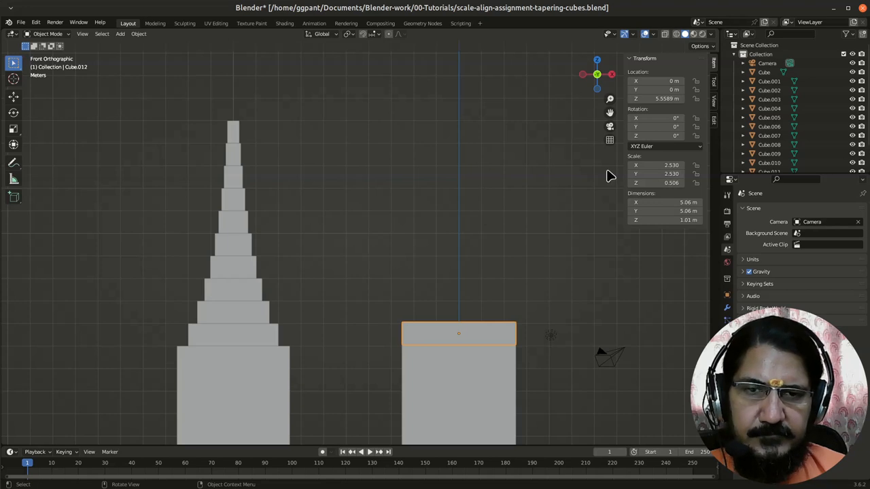
pyautogui.moveTo(477, 308)
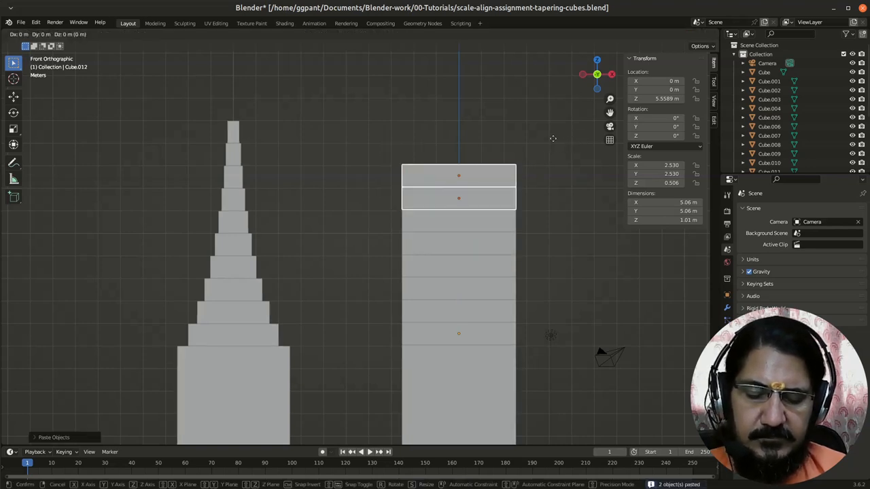
# Place the pasted slabs atop the column, then select the first slab above the base
pyautogui.click(552, 104)
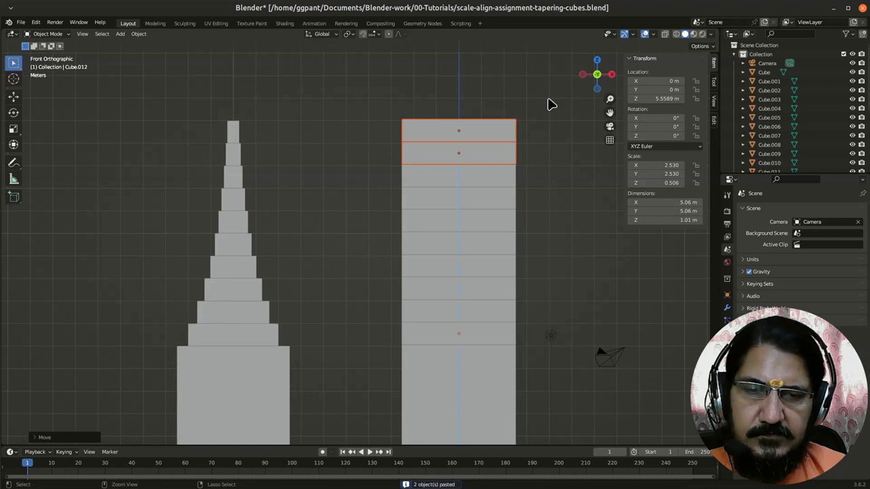
pyautogui.click(550, 189)
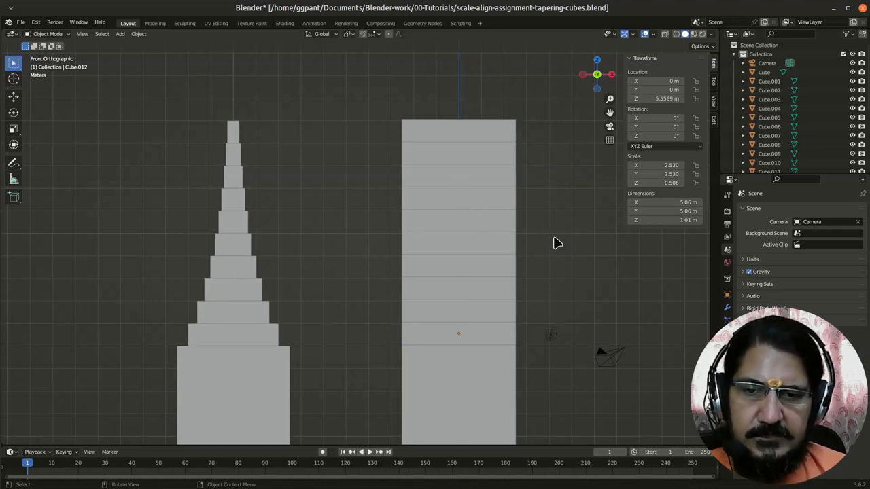
pyautogui.click(459, 333)
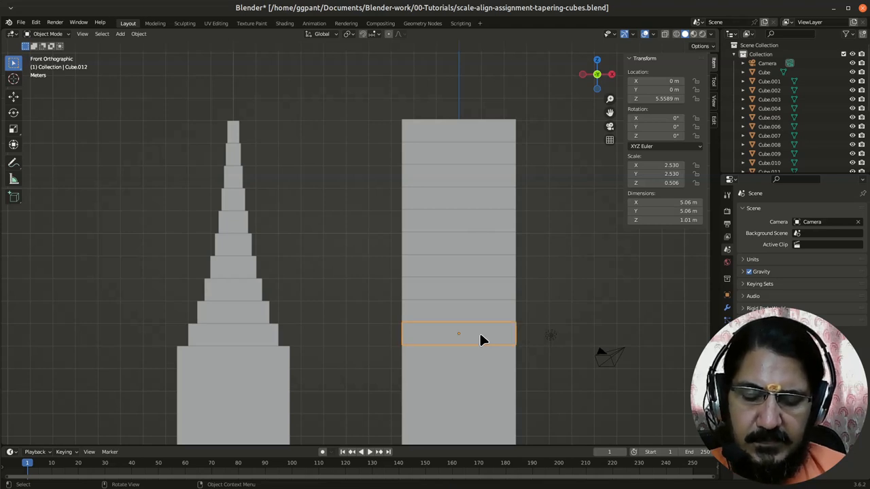
# Scale the first slab to 0.9 in X and Y only, narrowing it to 4.55 m
pyautogui.press('s')
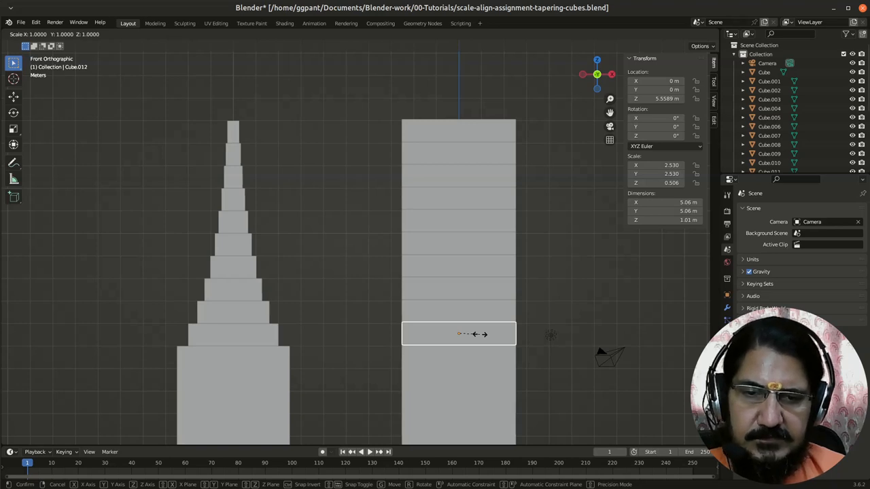
pyautogui.press('z')
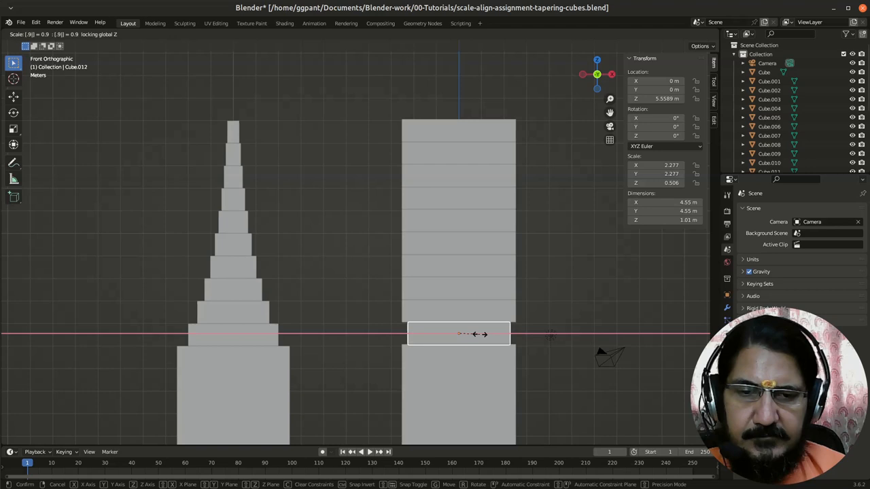
pyautogui.click(482, 313)
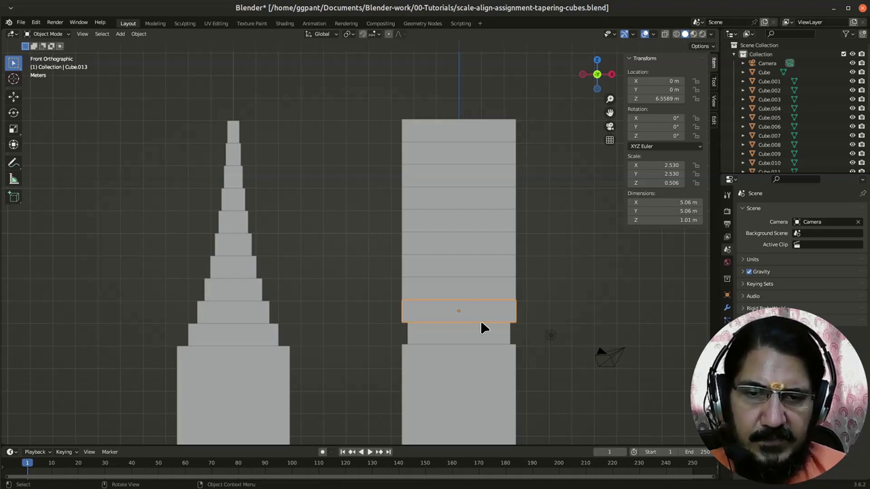
pyautogui.moveTo(497, 341)
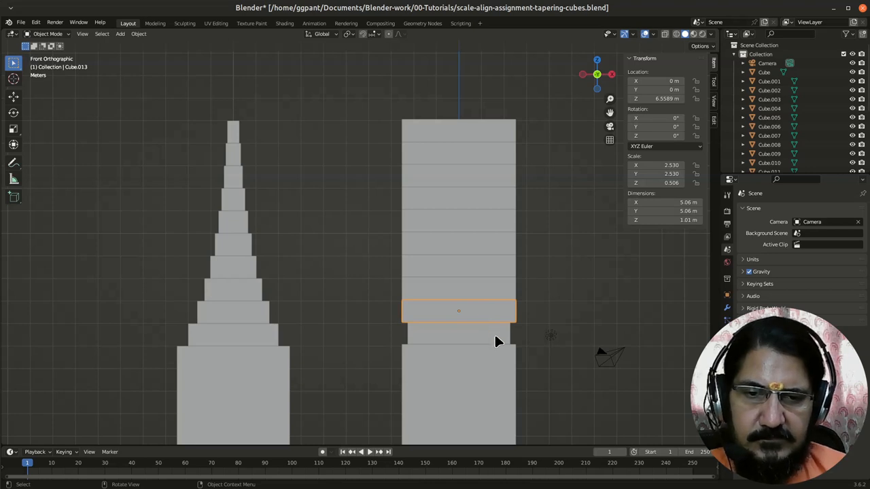
# Select the next slabs up and repeat the 0.9 scaling with Shift+R, narrowing to 4.1 m
pyautogui.click(459, 333)
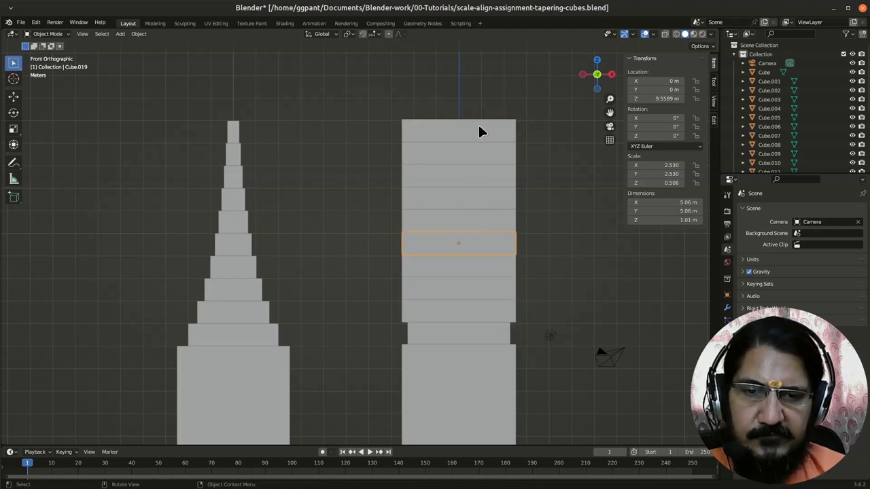
pyautogui.moveTo(465, 325)
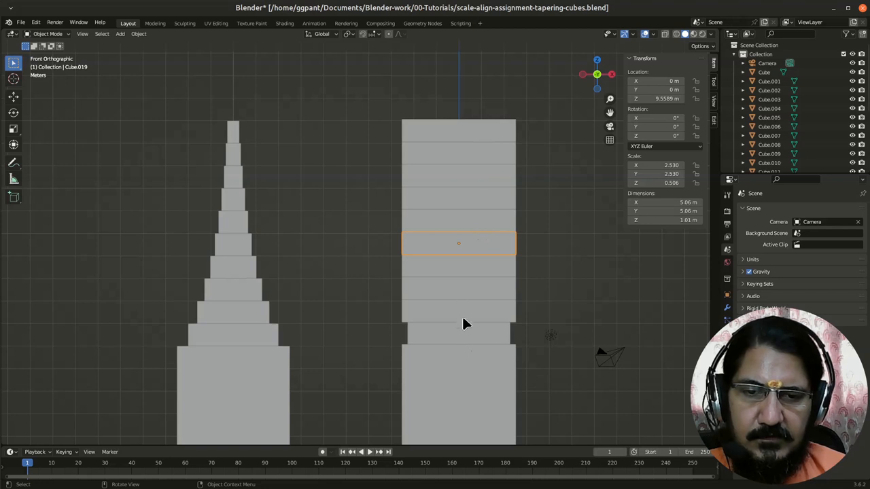
pyautogui.moveTo(474, 339)
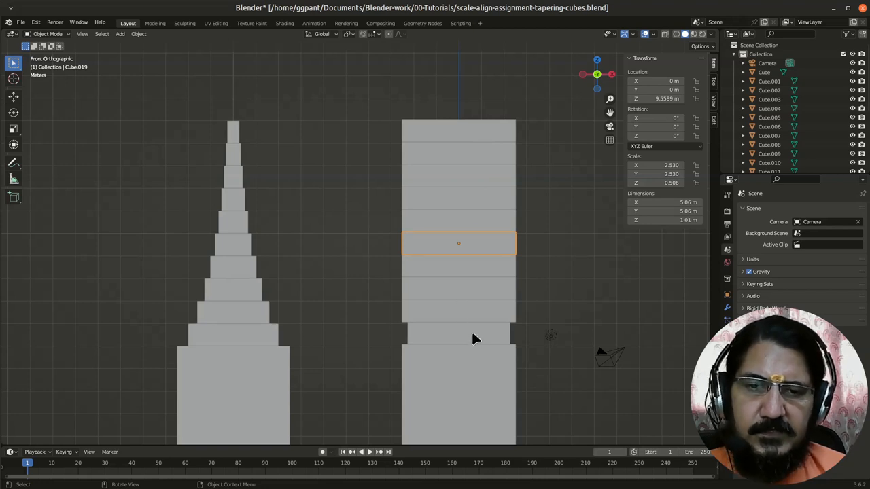
pyautogui.click(451, 317)
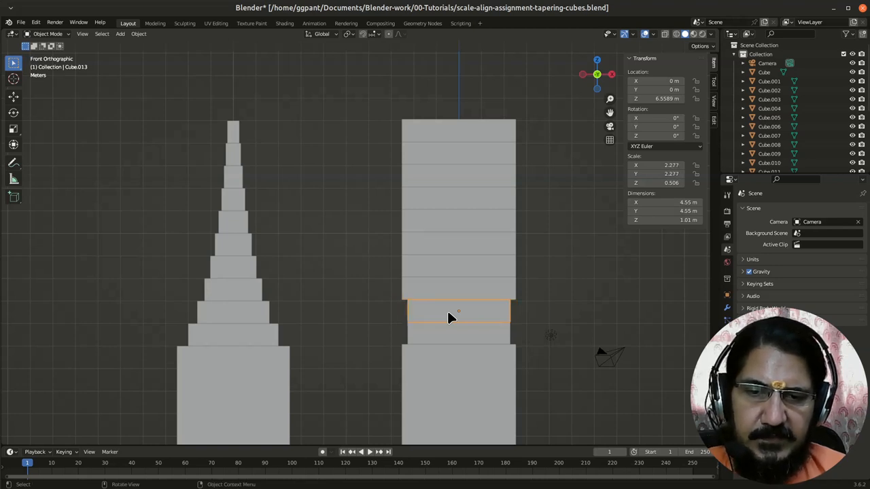
pyautogui.moveTo(398, 334)
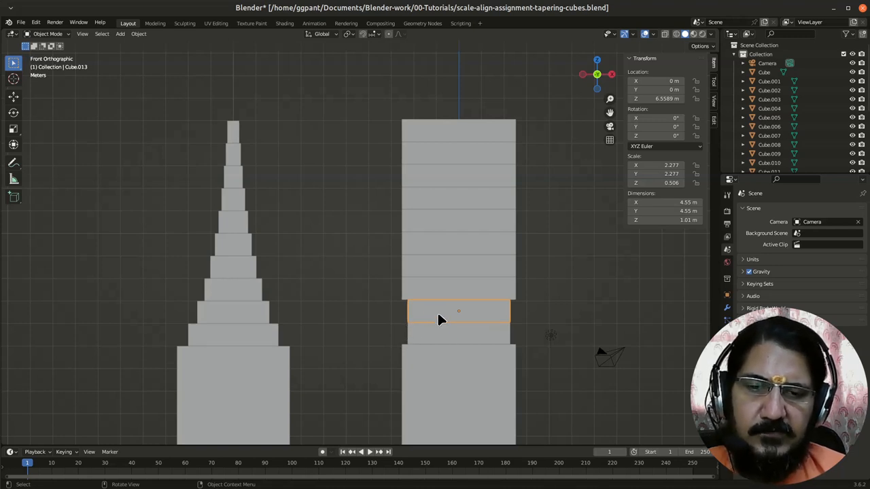
pyautogui.moveTo(468, 316)
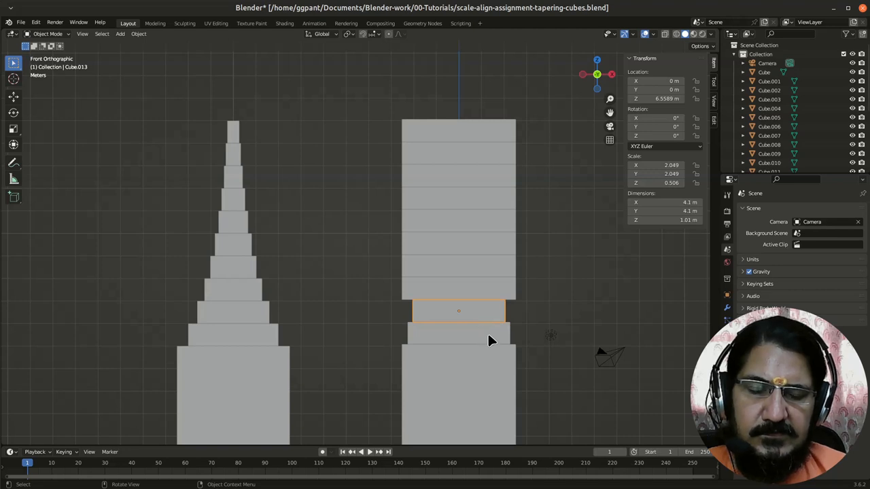
pyautogui.moveTo(543, 353)
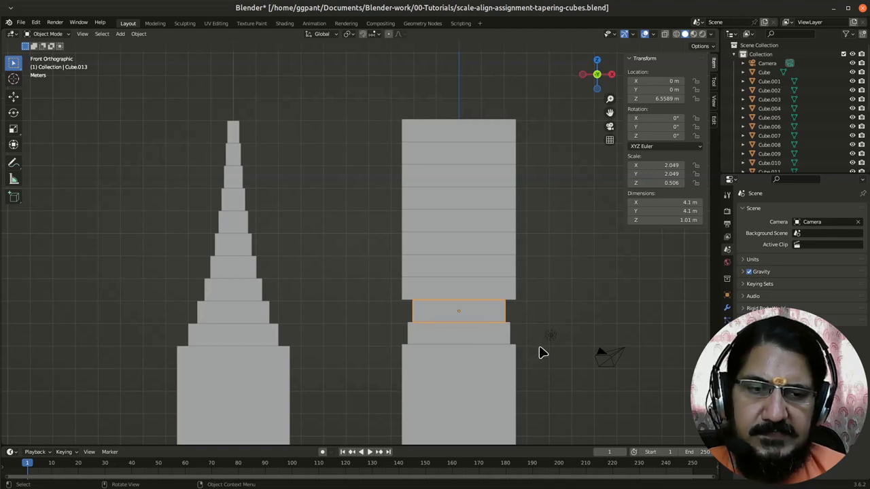
pyautogui.moveTo(489, 297)
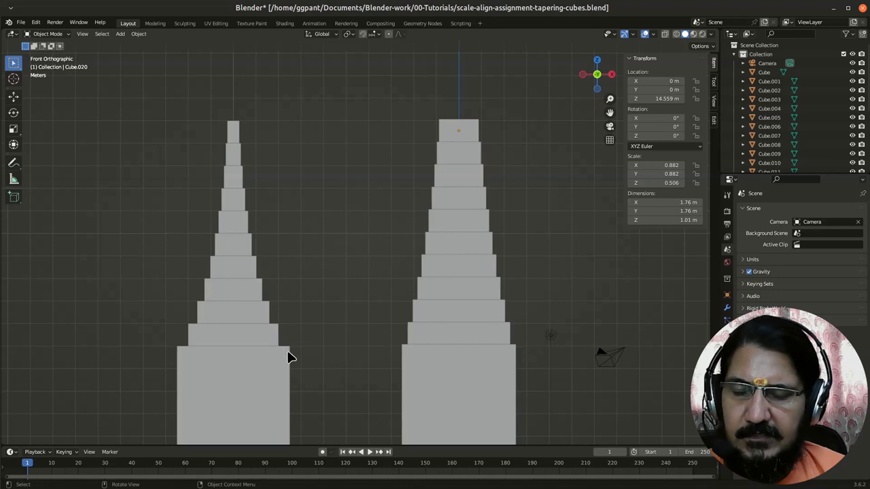
pyautogui.moveTo(244, 297)
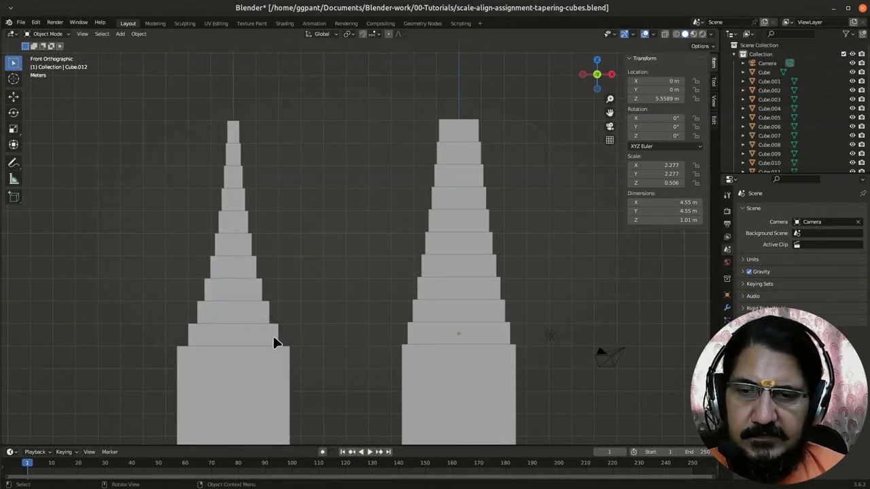
pyautogui.moveTo(230, 287)
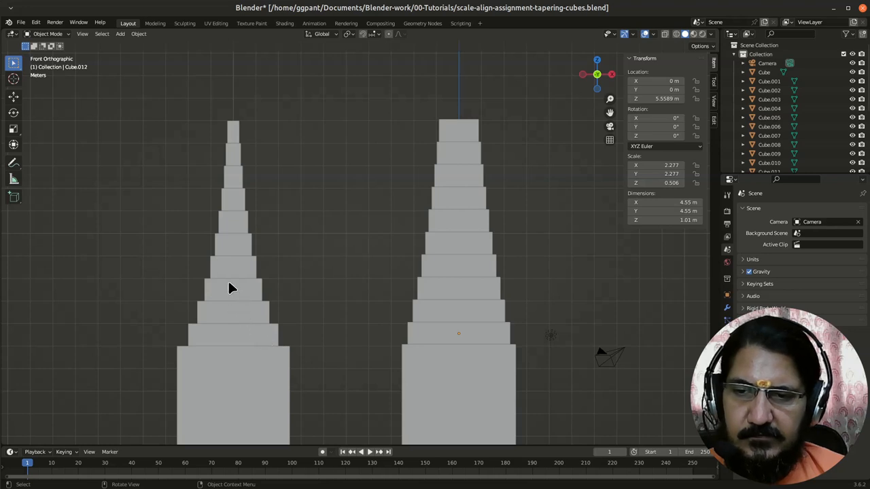
pyautogui.moveTo(386, 414)
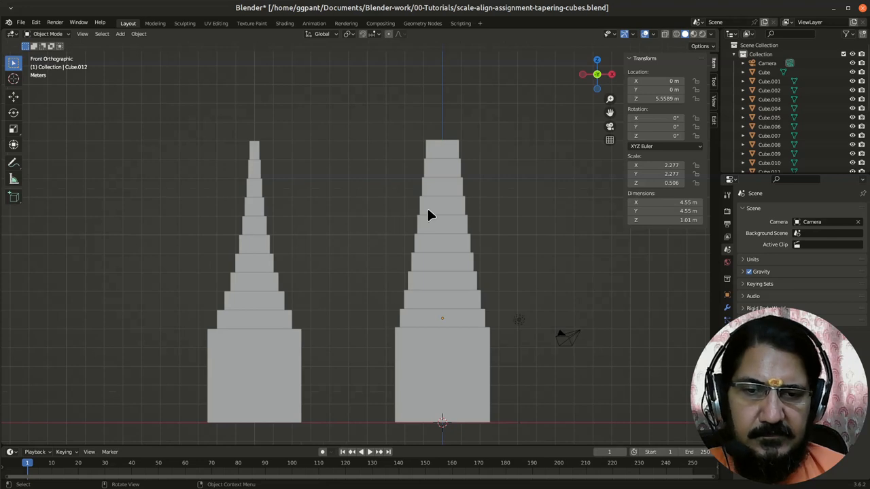
pyautogui.moveTo(411, 271)
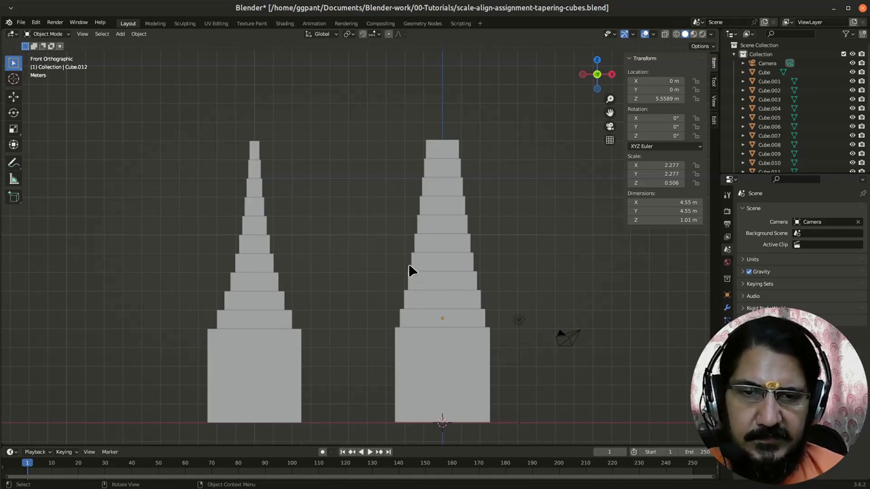
pyautogui.moveTo(378, 197)
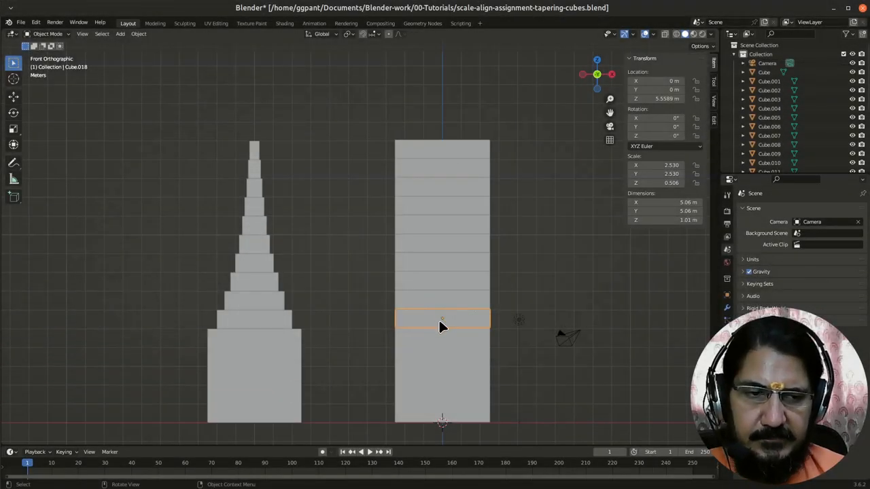
# Repeat the scaling up the tower to a 0.543 m top slab, then view both towers in perspective
pyautogui.press('s')
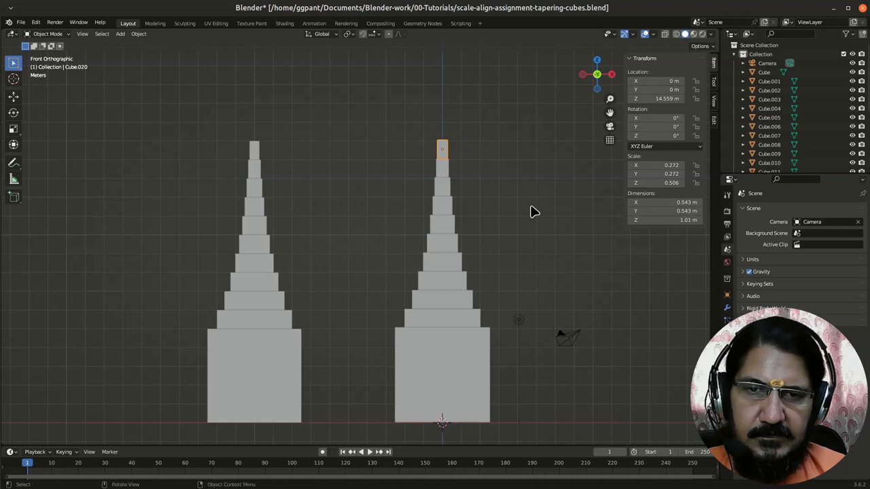
pyautogui.moveTo(534, 212); pyautogui.dragTo(524, 237)
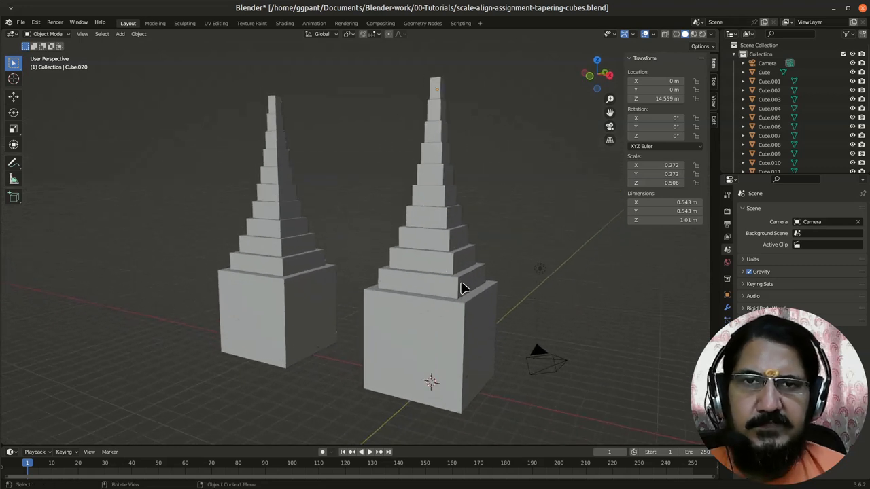
pyautogui.moveTo(512, 223)
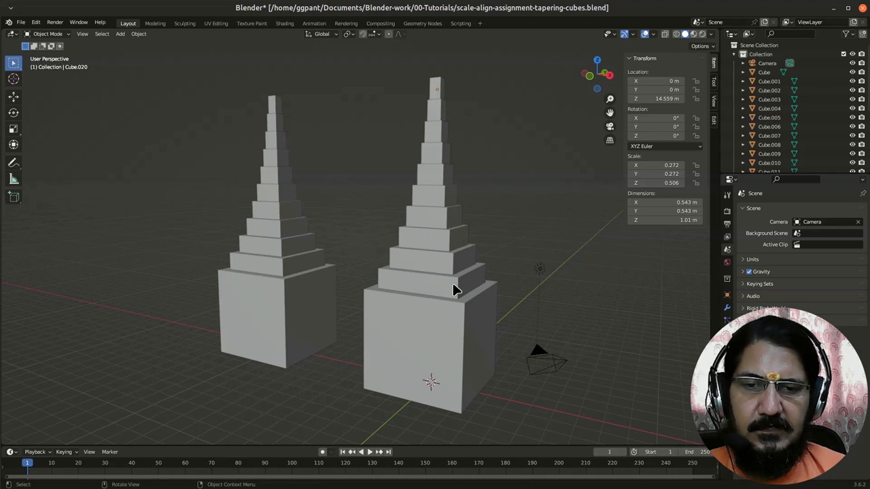
# Select the right tower's lowest stepped slab to check its roughly 4.05 m width
pyautogui.click(431, 275)
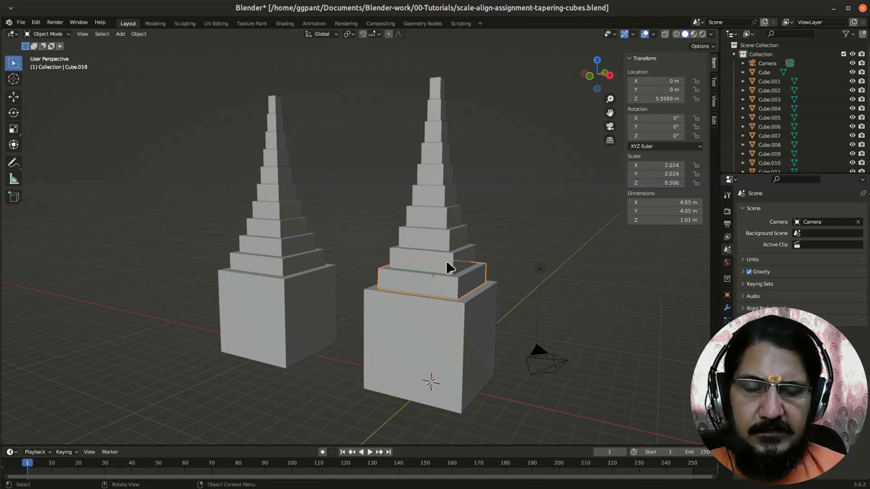
pyautogui.moveTo(441, 301)
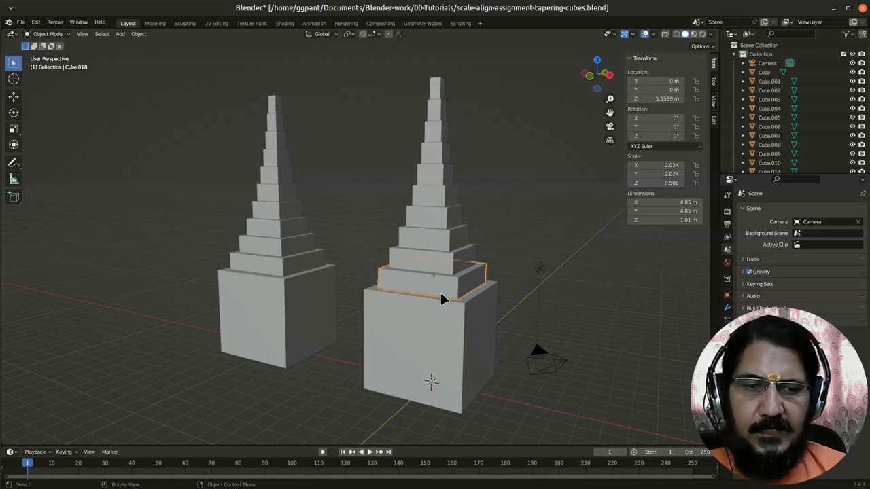
pyautogui.moveTo(520, 216)
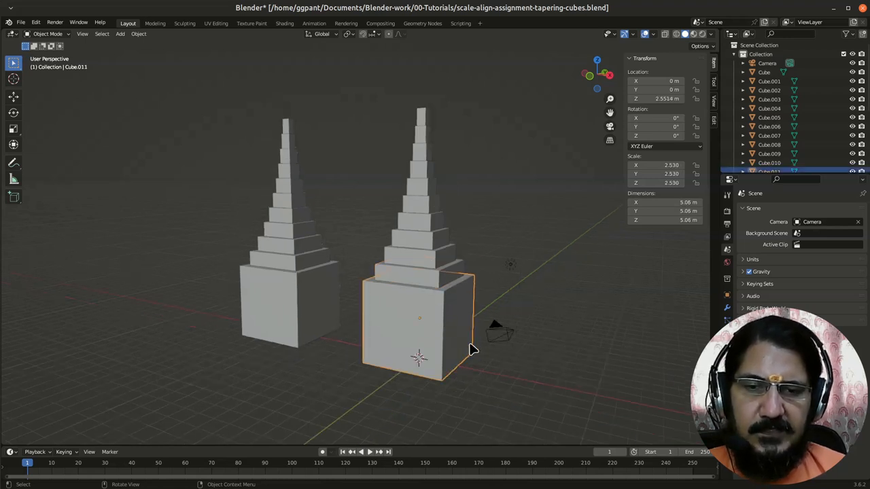
pyautogui.click(498, 333)
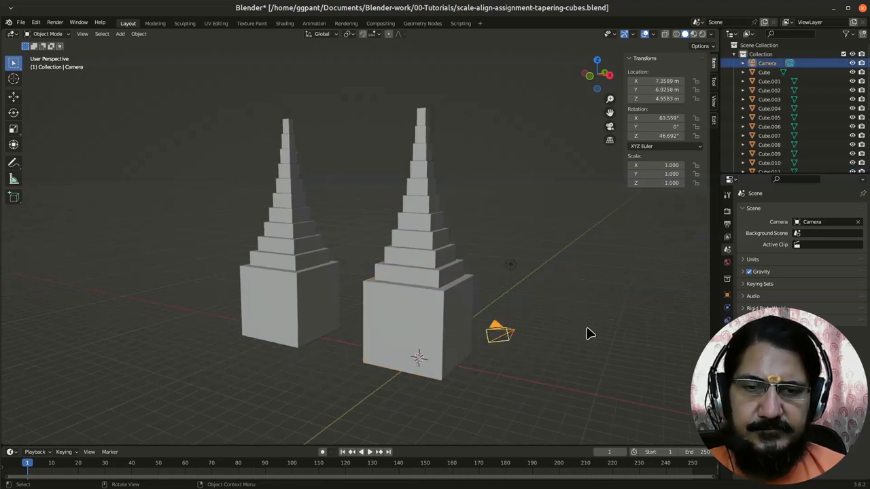
pyautogui.click(413, 330)
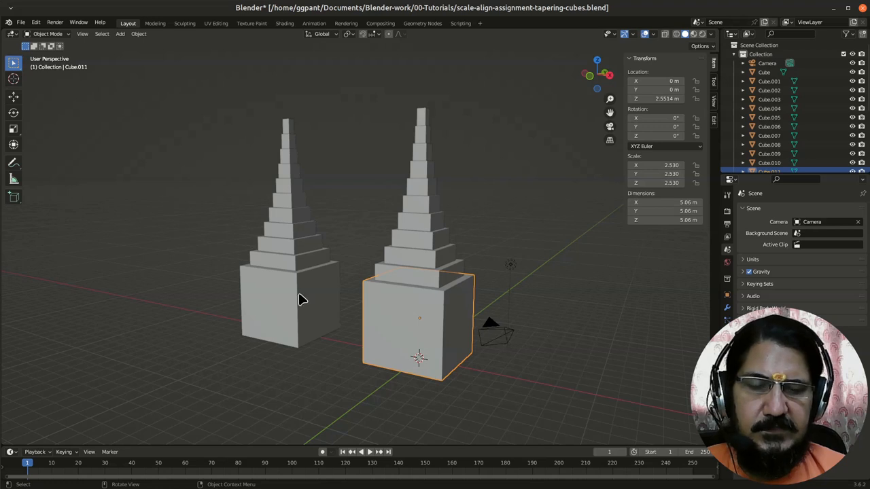
pyautogui.moveTo(530, 342)
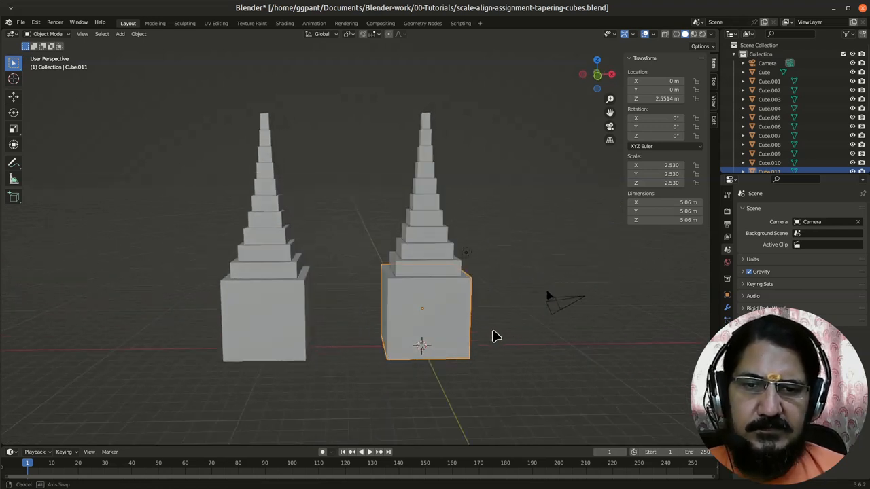
pyautogui.moveTo(497, 337); pyautogui.dragTo(449, 351)
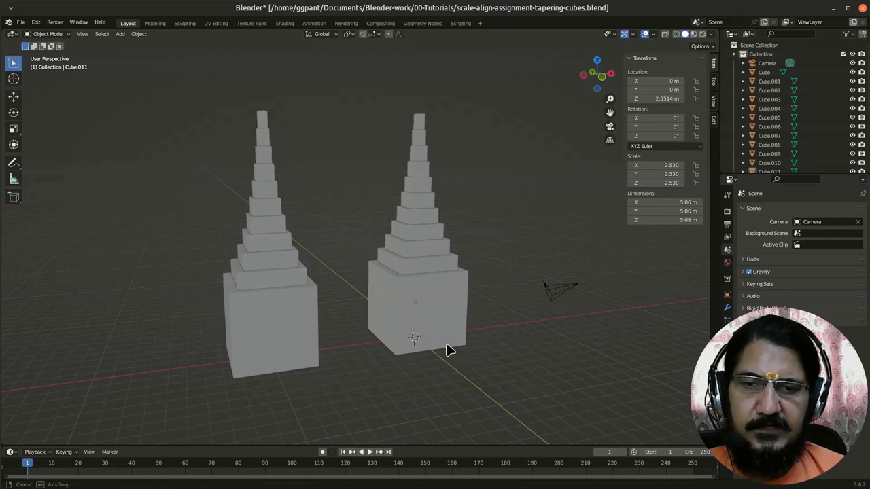
pyautogui.moveTo(449, 351); pyautogui.dragTo(418, 361)
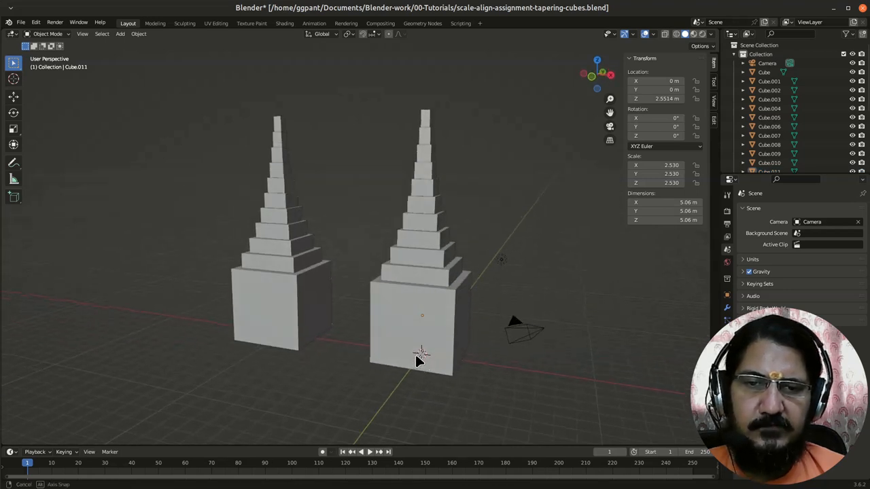